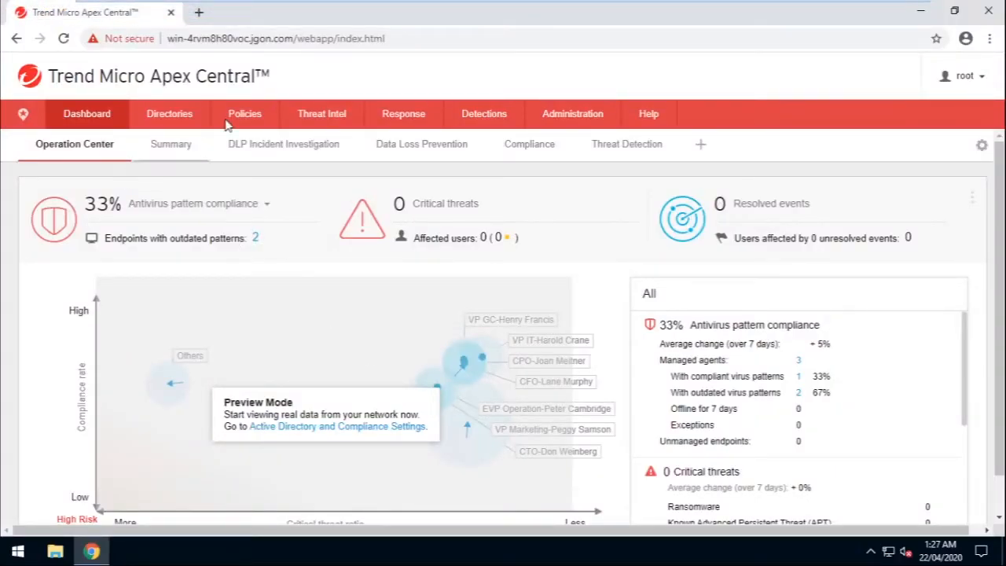
- Go to Policies > Policy Management to list Test Policy and Current Policy
{"action": "left_click", "coordinate": [245, 113]}
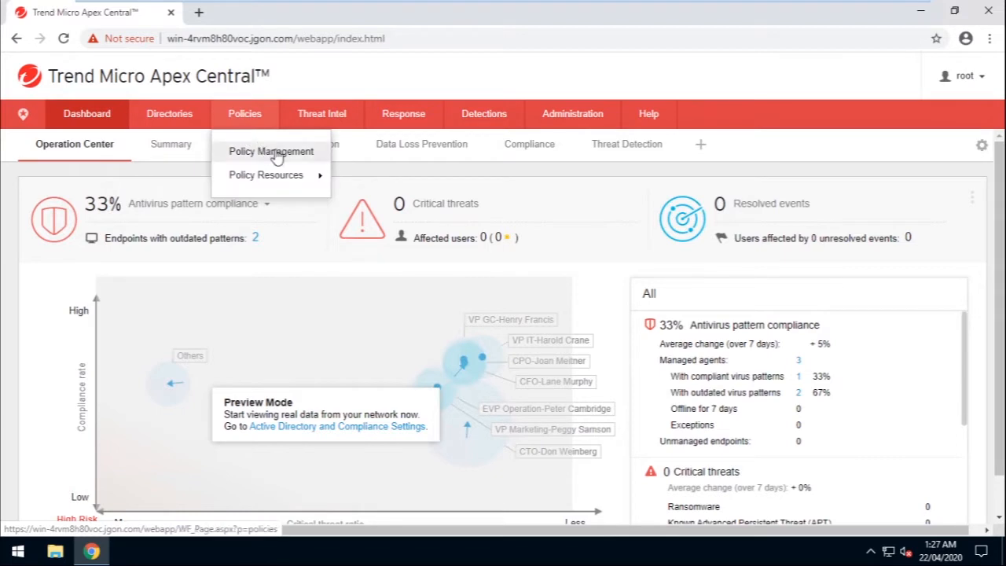
{"action": "left_click", "coordinate": [271, 151]}
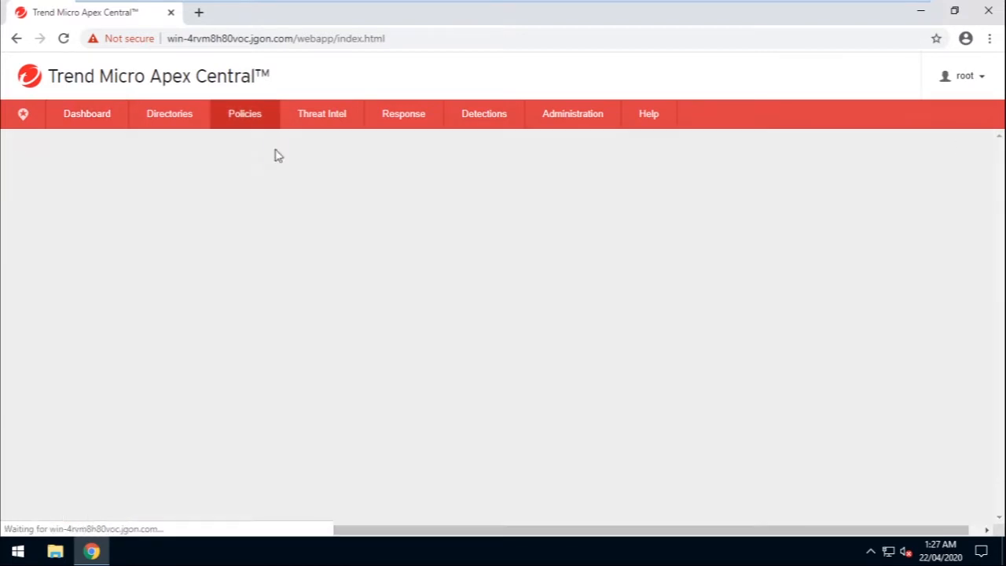
{"action": "left_click", "coordinate": [245, 113]}
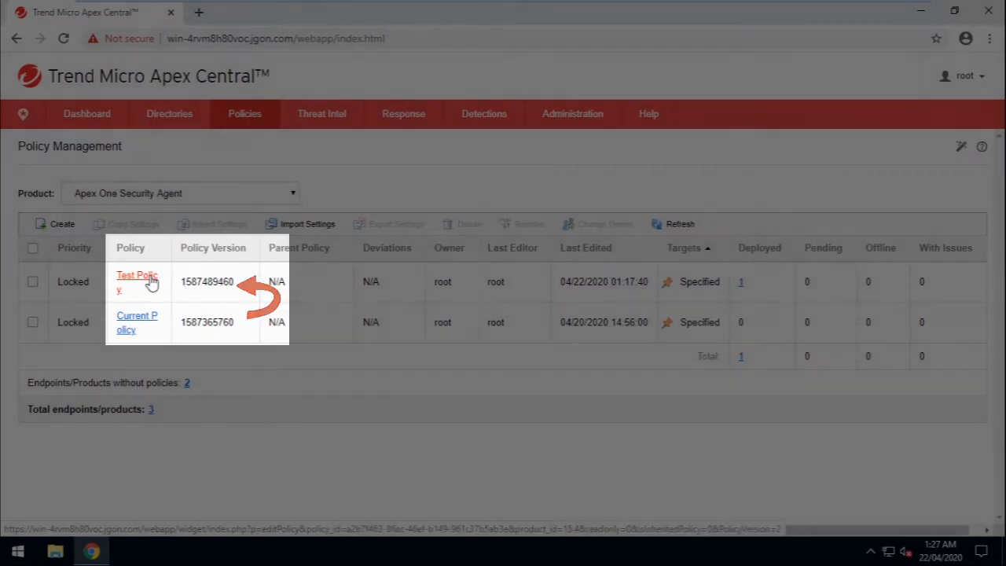
- Uncheck Enable Predictive Machine Learning in Test Policy and deploy the new version
{"action": "left_click", "coordinate": [137, 282]}
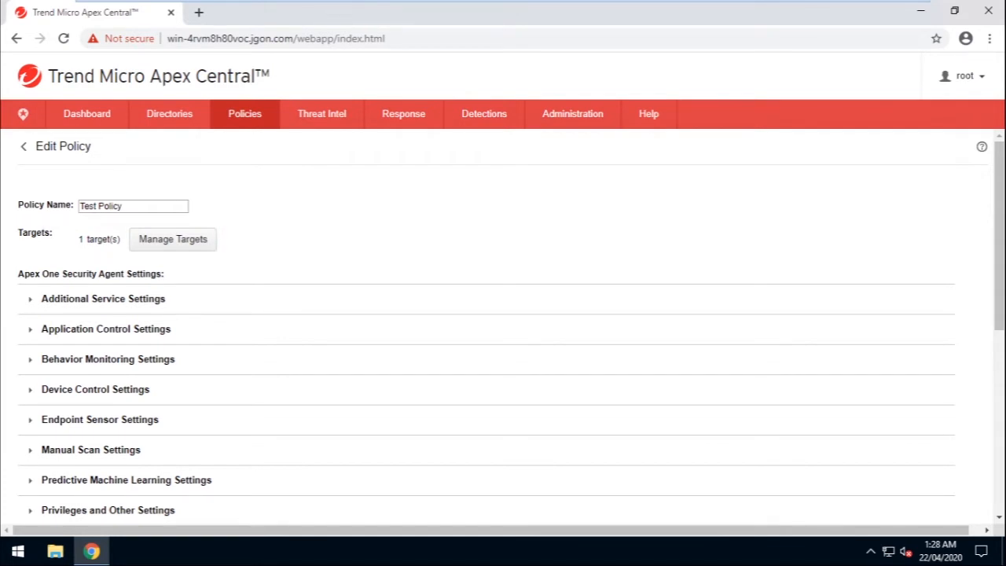
{"action": "scroll", "scroll_direction": "down", "scroll_amount": 3}
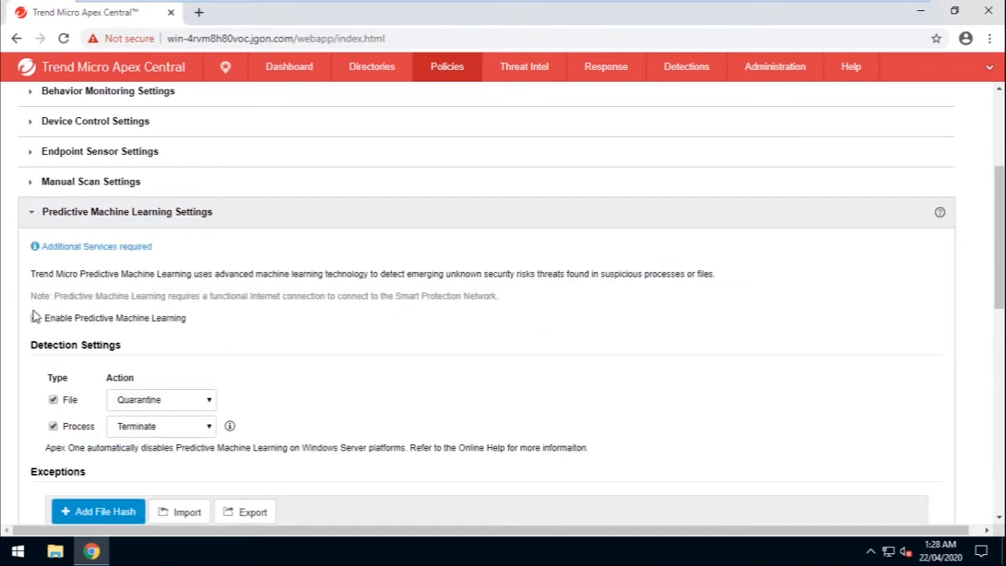
{"action": "left_click", "coordinate": [35, 317]}
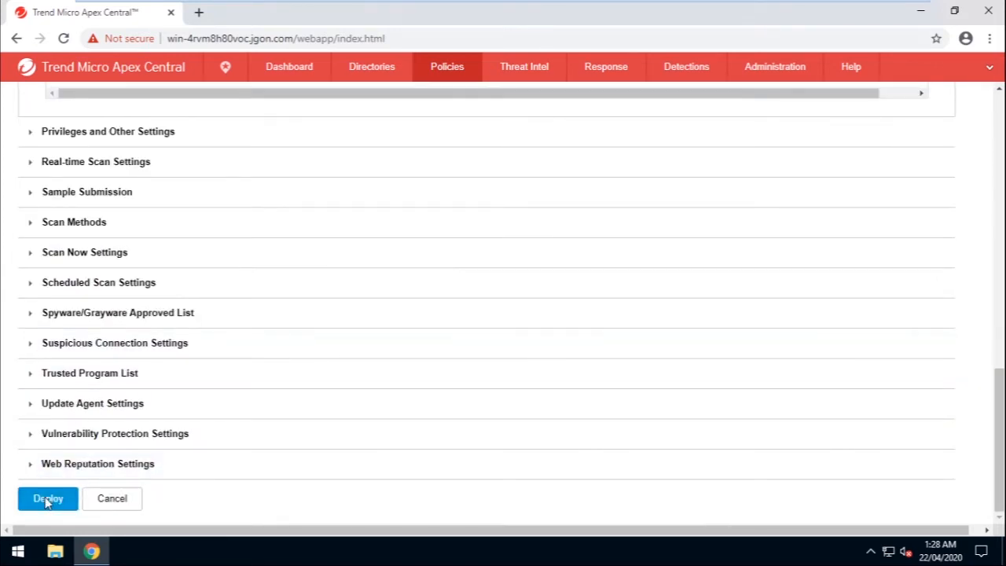
{"action": "left_click", "coordinate": [47, 498]}
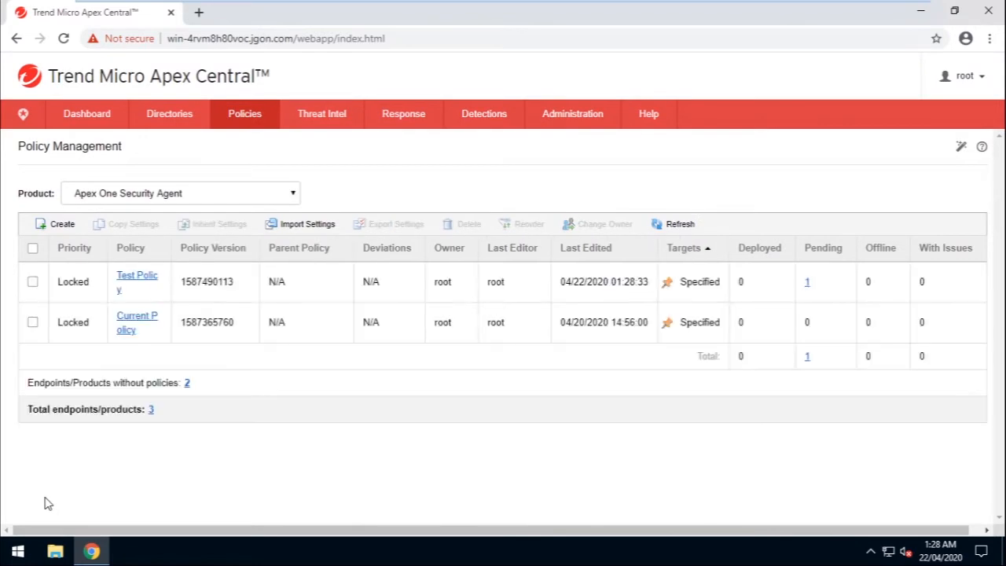
{"action": "mouse_move", "coordinate": [238, 306]}
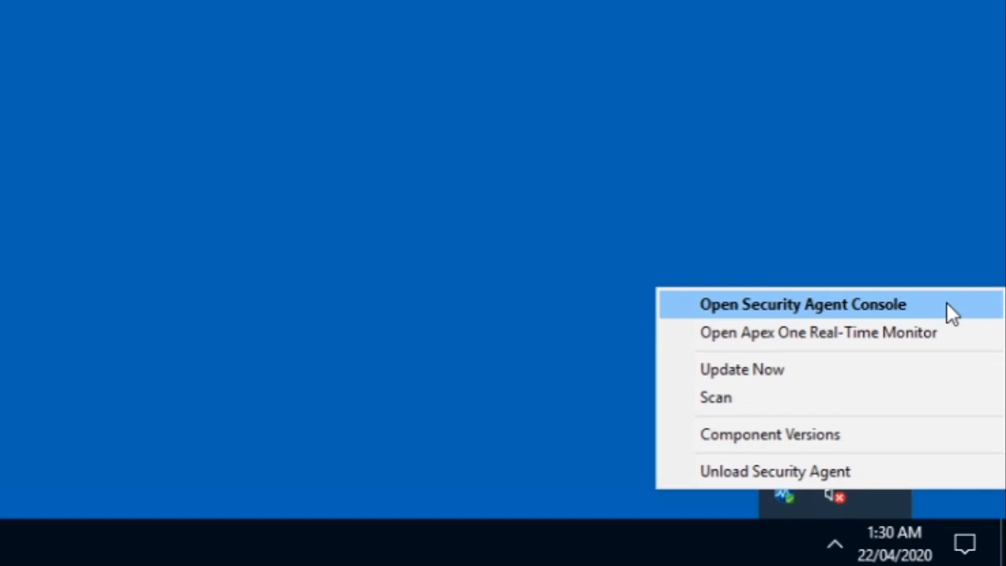
- Open the Security Agent Console and view feature status, confirming Predictive Machine Learning is inactive
{"action": "left_click", "coordinate": [803, 304]}
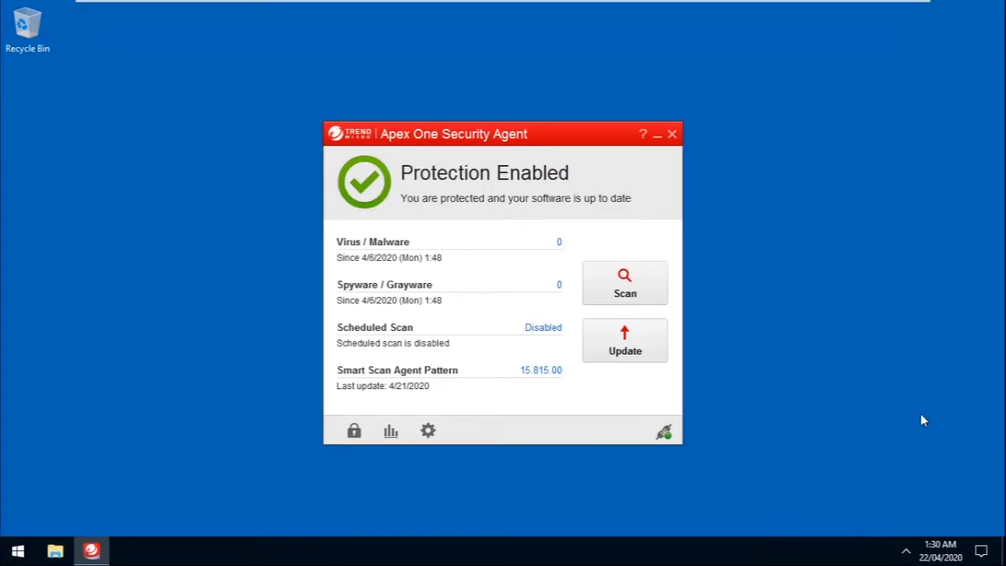
{"action": "left_click", "coordinate": [663, 431]}
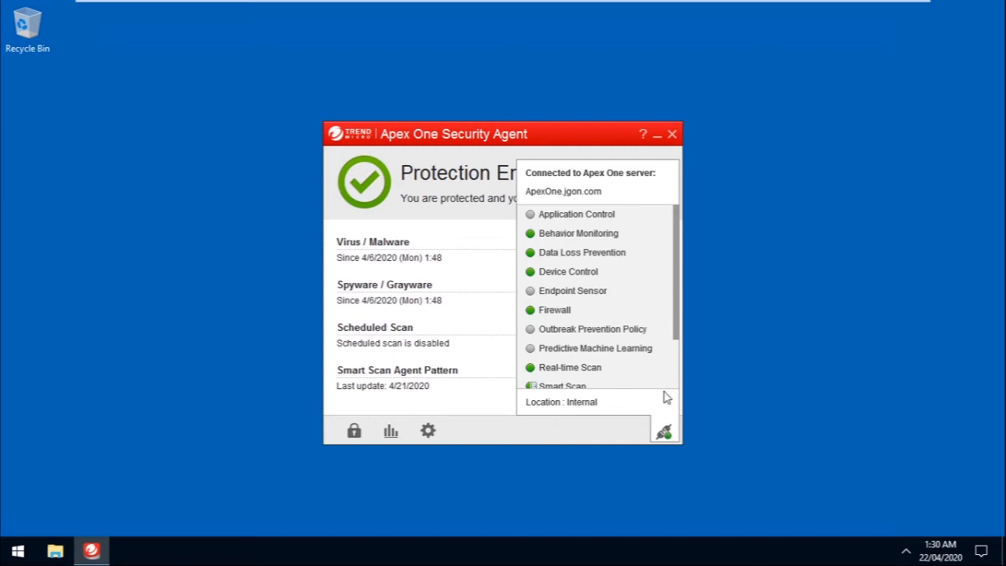
{"action": "mouse_move", "coordinate": [659, 352]}
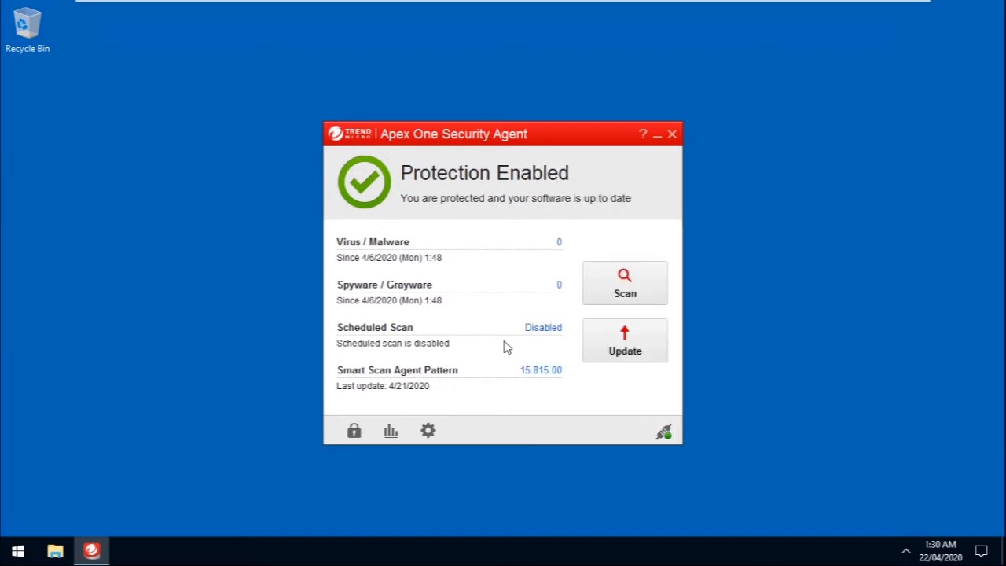
{"action": "mouse_move", "coordinate": [541, 371]}
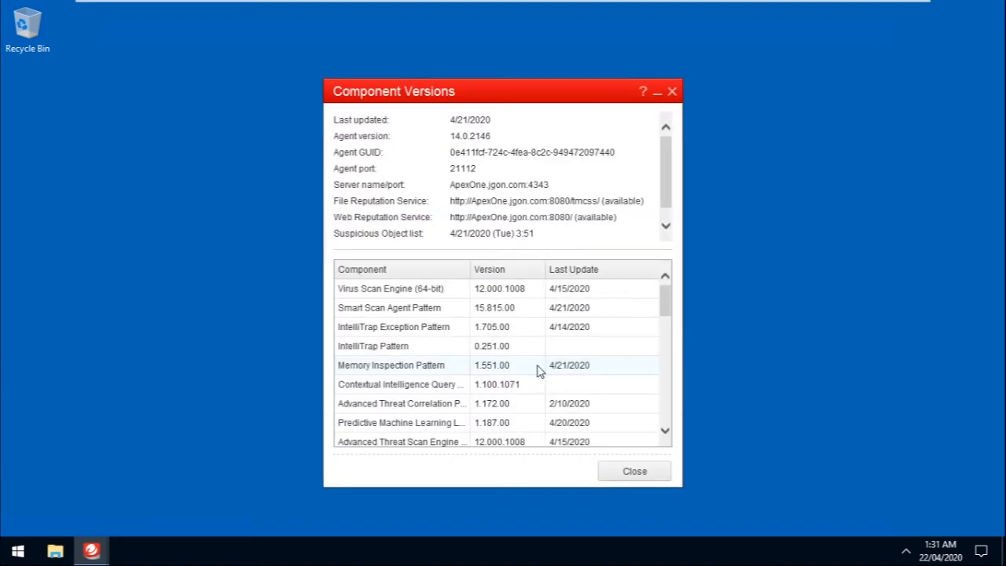
{"action": "mouse_move", "coordinate": [594, 237]}
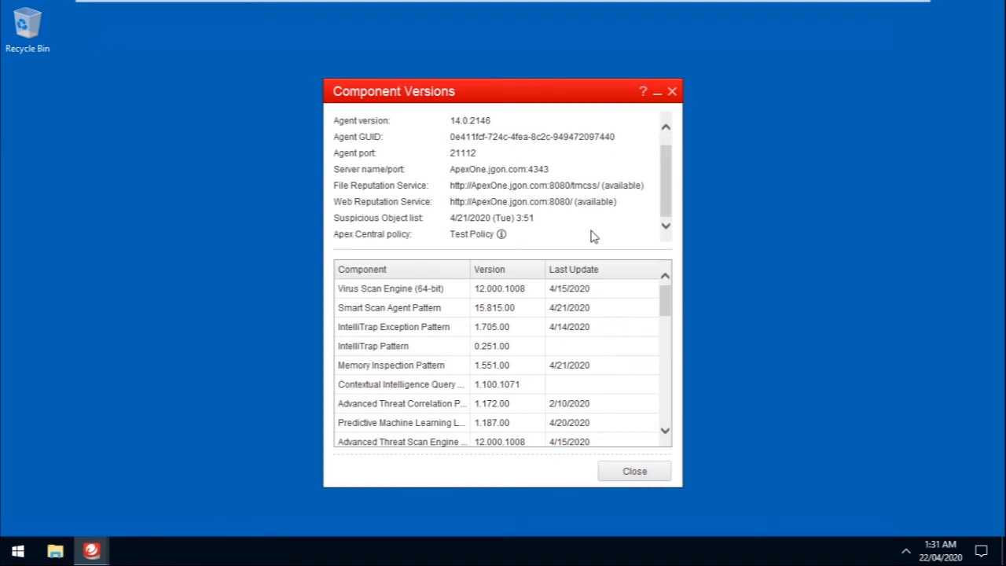
{"action": "mouse_move", "coordinate": [502, 234]}
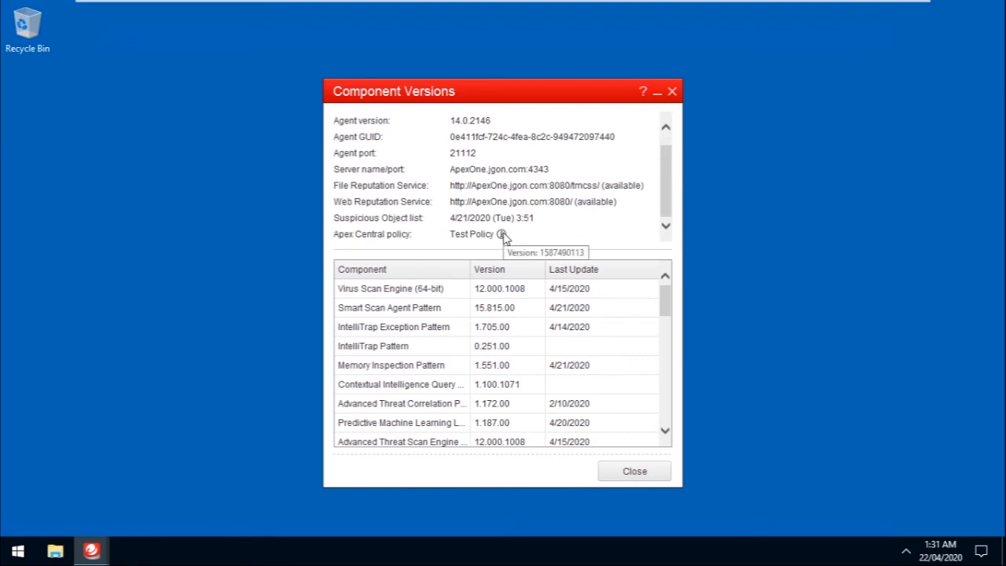